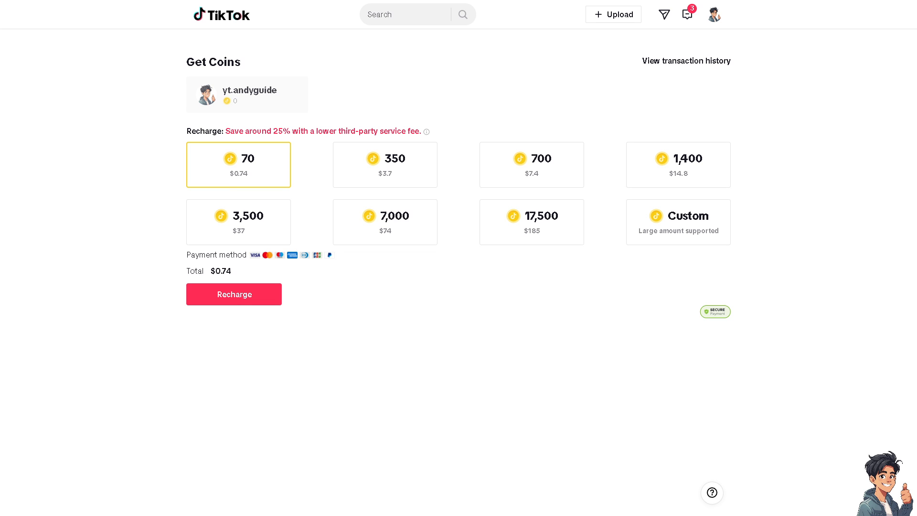
mouse_move(367, 310)
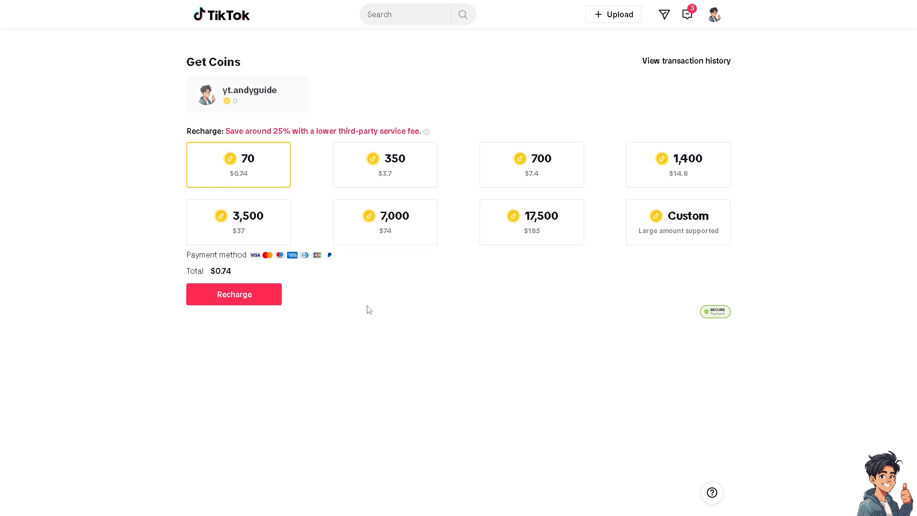
mouse_move(396, 304)
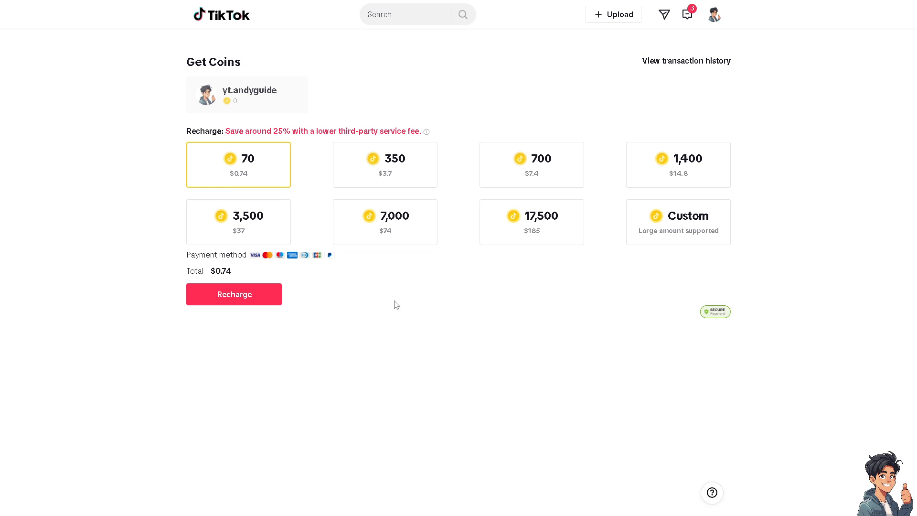
mouse_move(288, 259)
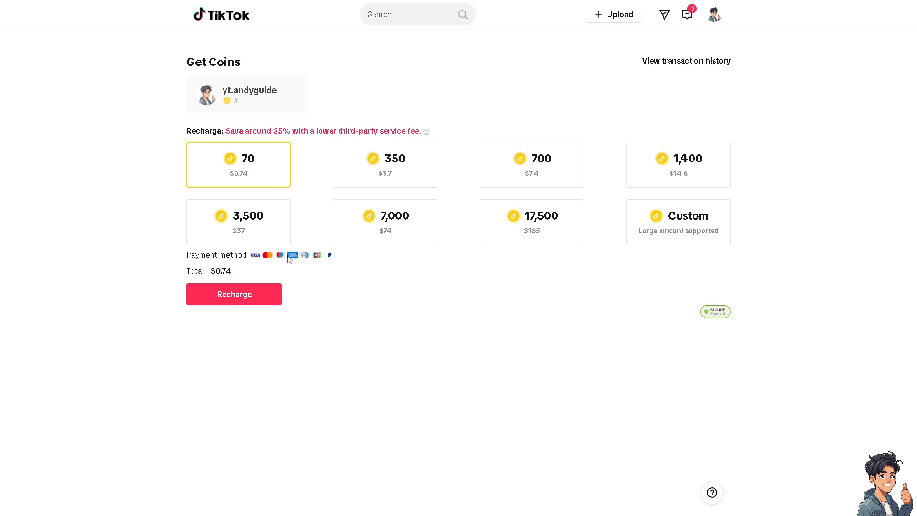
mouse_move(274, 262)
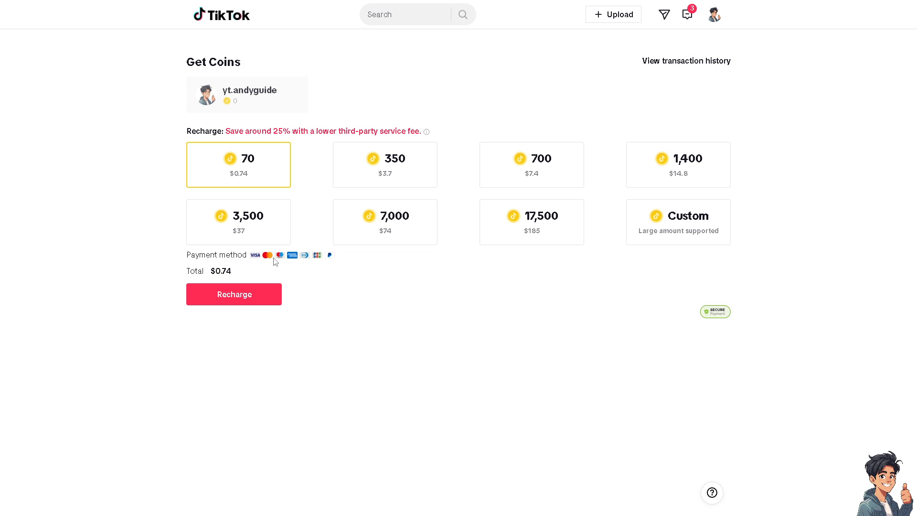
mouse_move(249, 251)
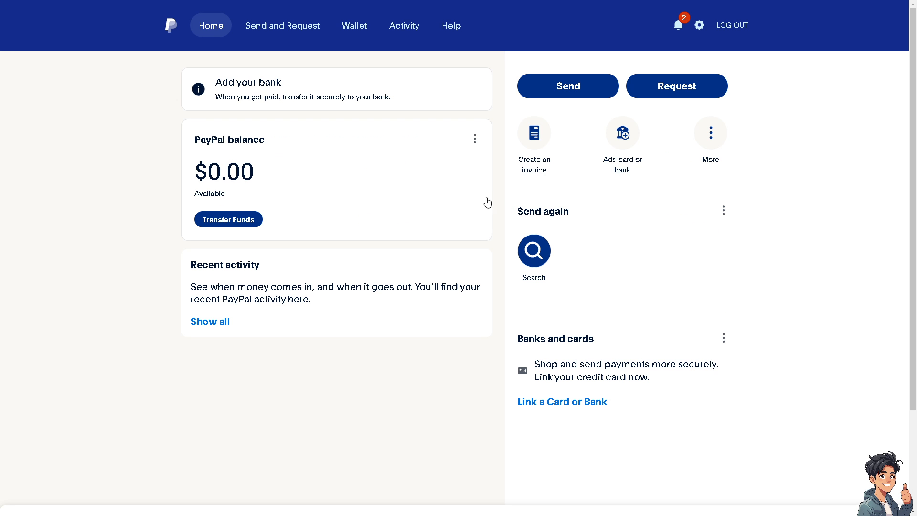
mouse_move(218, 195)
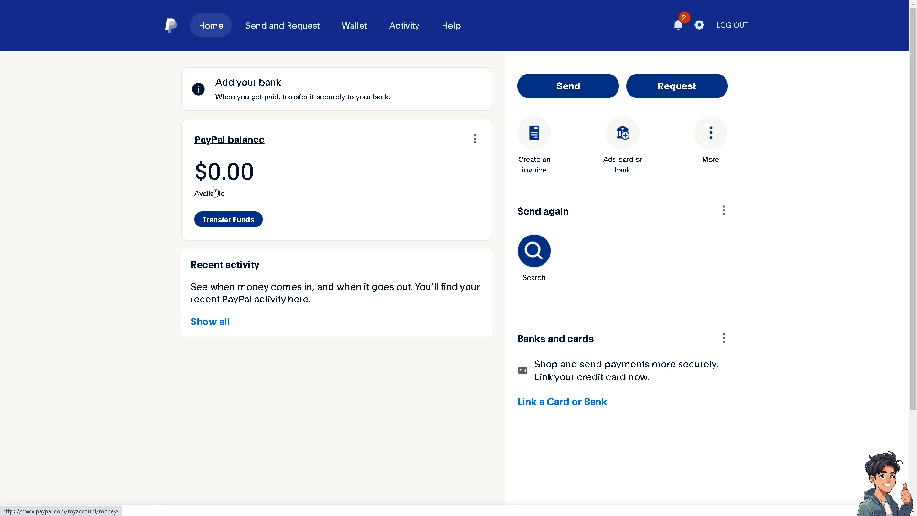
mouse_move(223, 177)
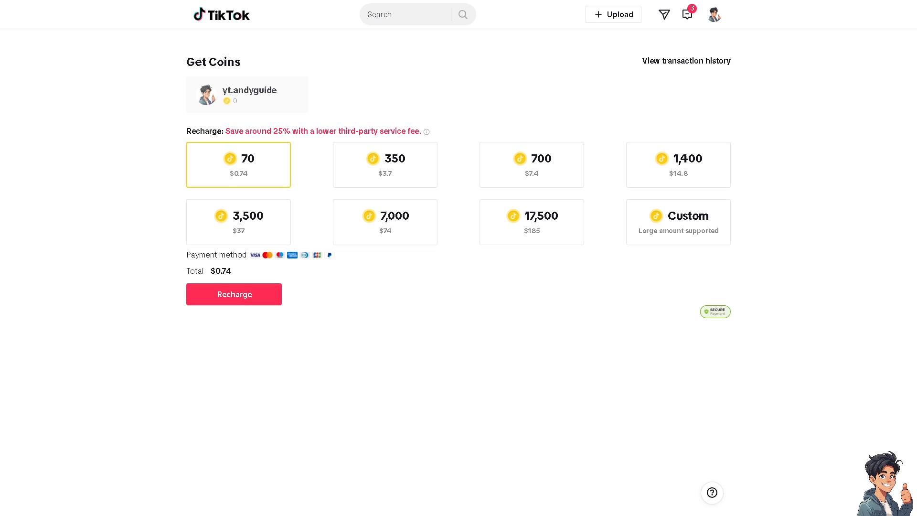
mouse_move(298, 215)
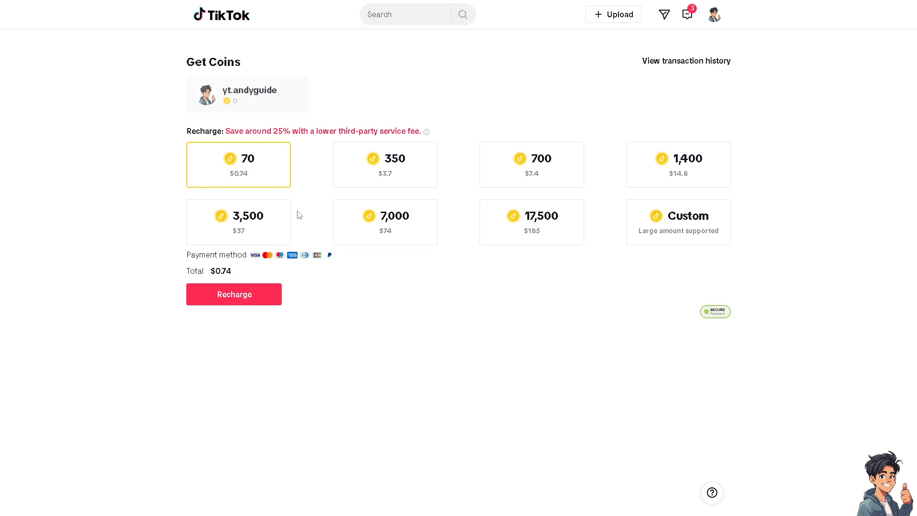
mouse_move(412, 213)
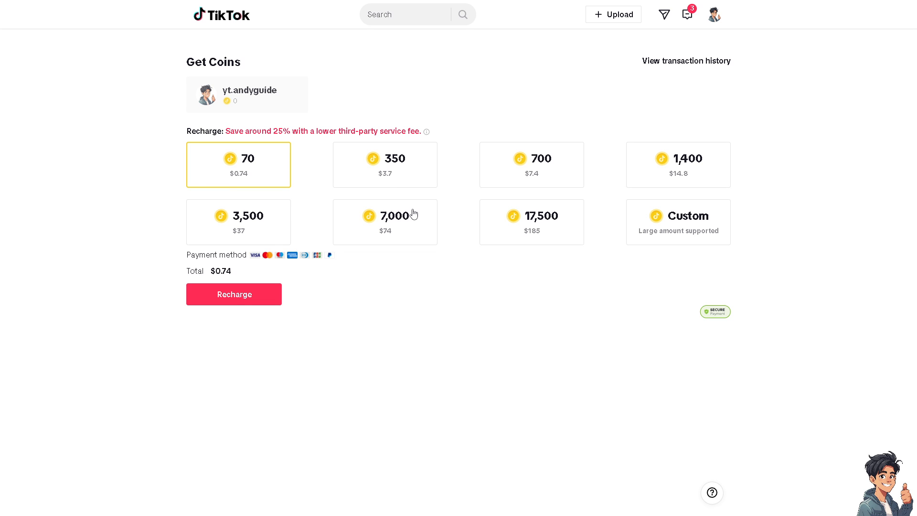
mouse_move(366, 187)
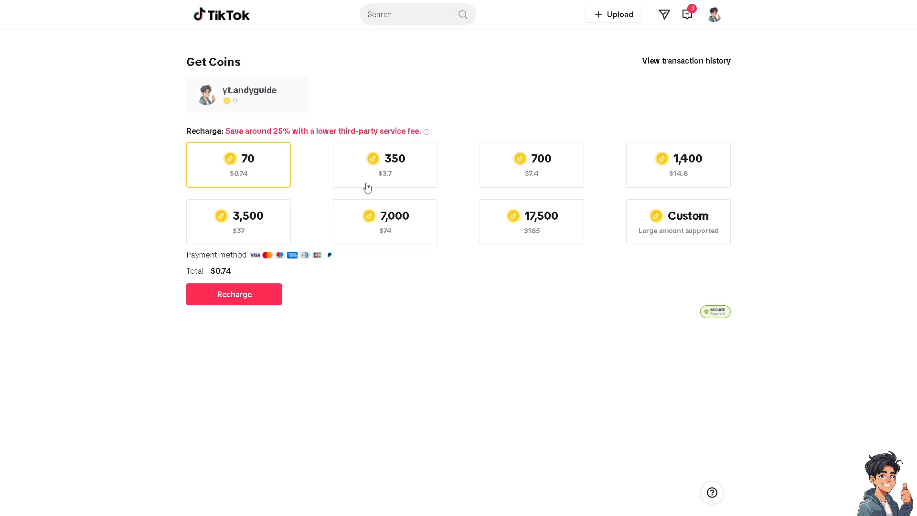
mouse_move(400, 176)
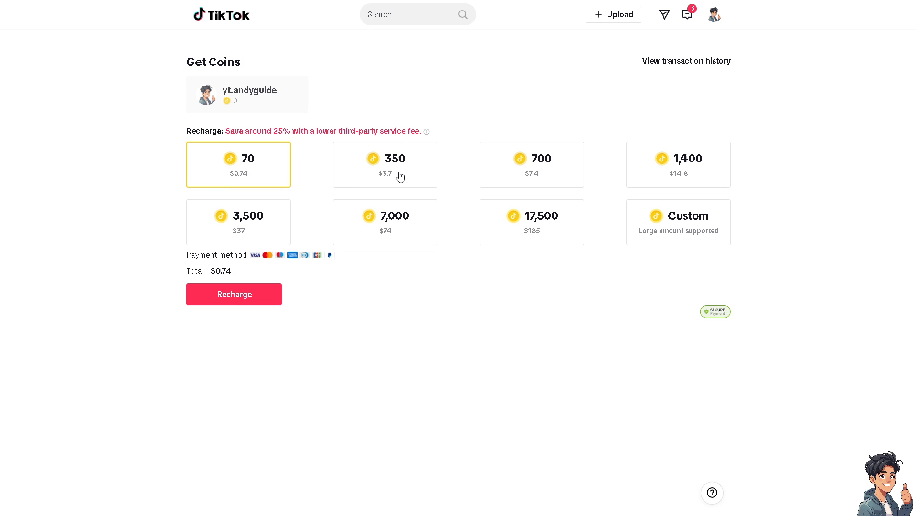
mouse_move(269, 173)
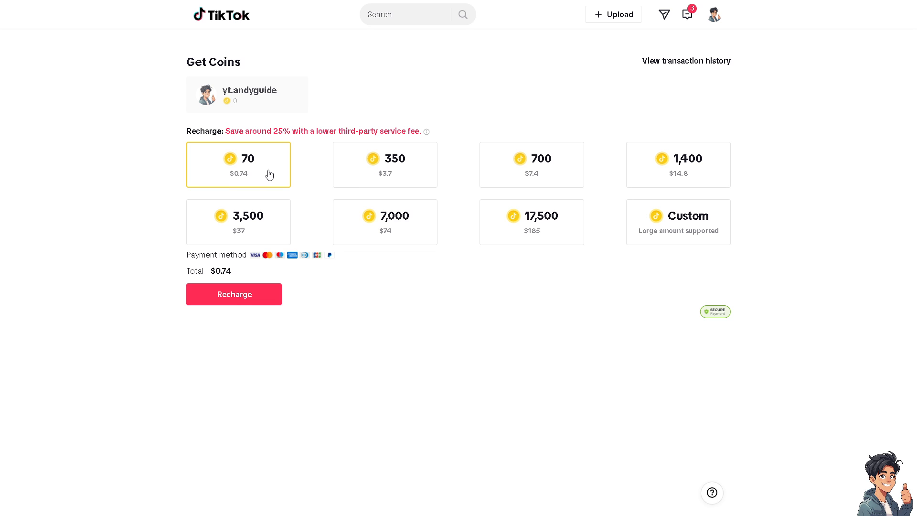
mouse_move(397, 171)
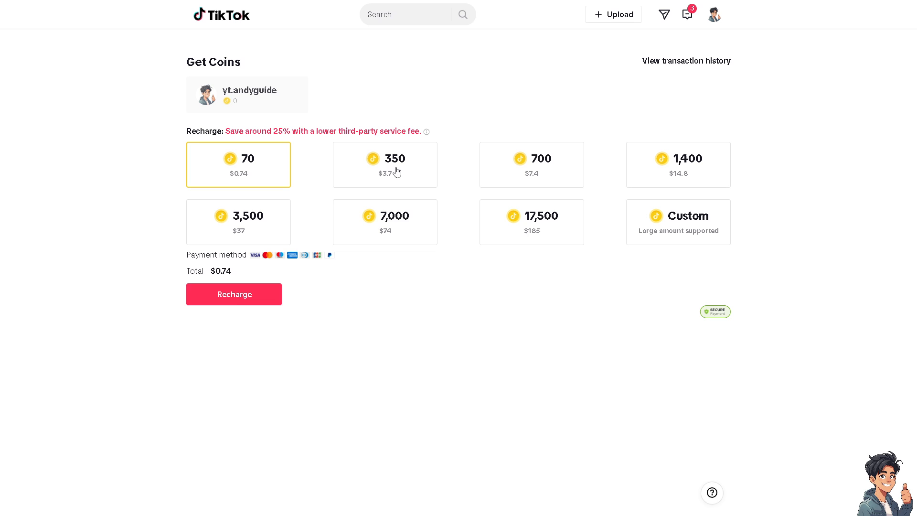
mouse_move(249, 229)
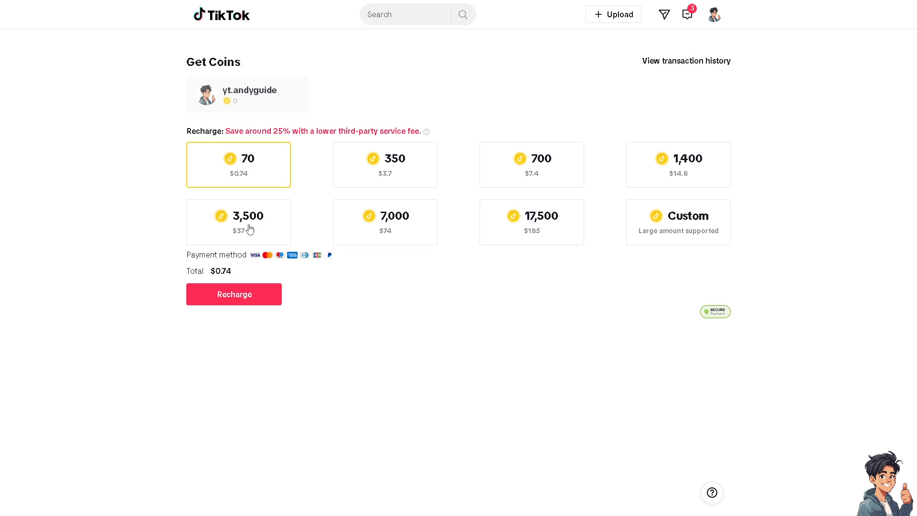
mouse_move(395, 228)
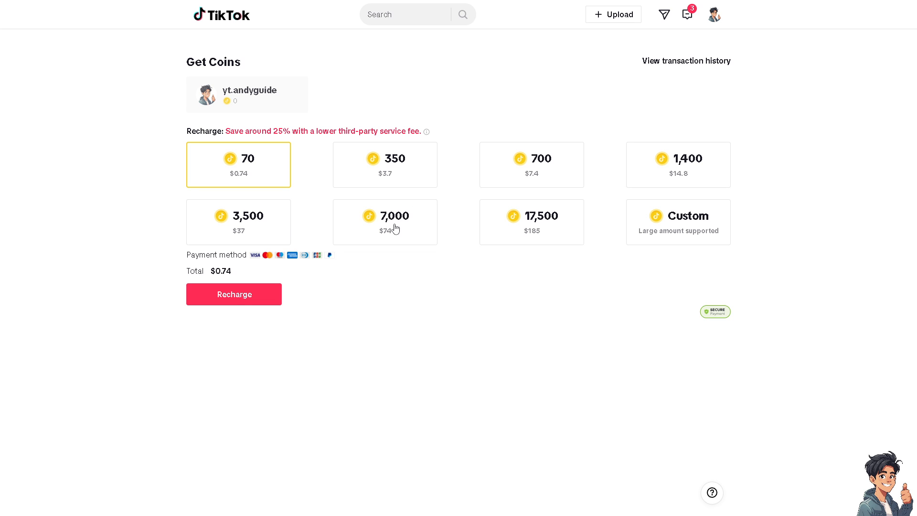
mouse_move(360, 235)
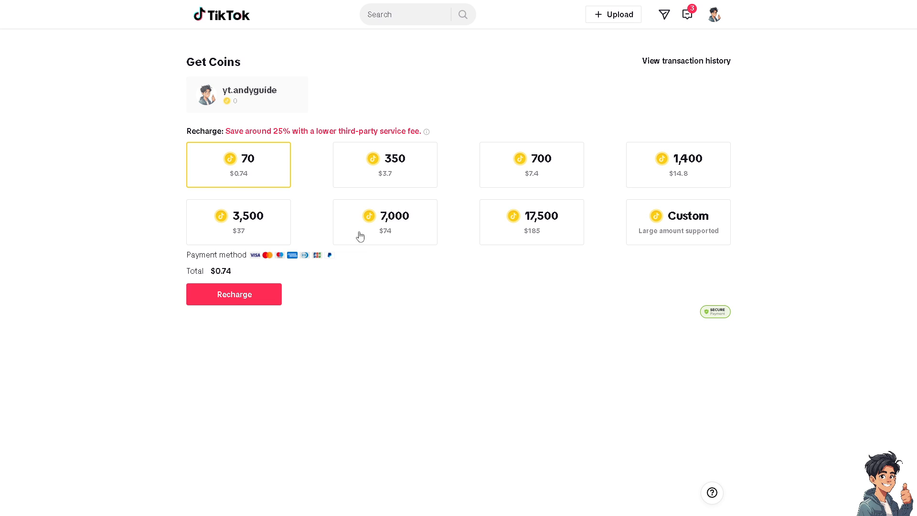
mouse_move(259, 172)
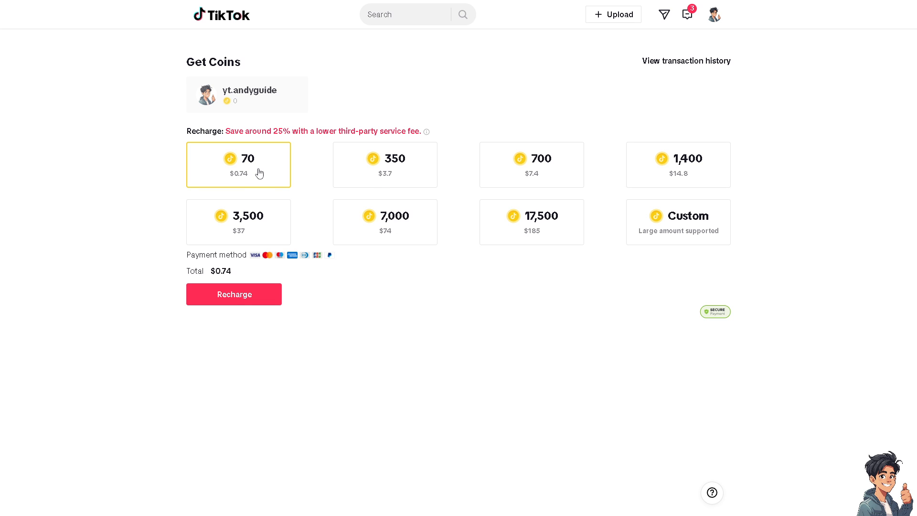
mouse_move(553, 176)
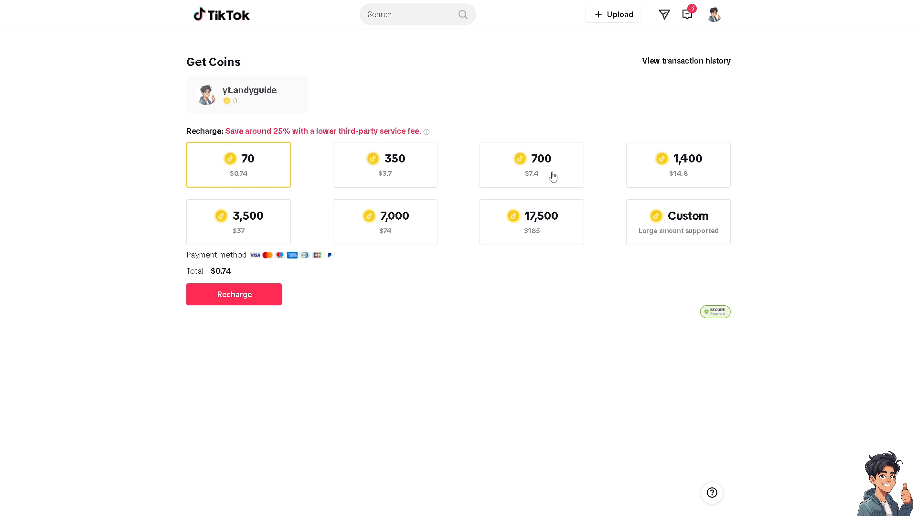
Choose the 700-coin package at $7.4 and begin recharging it.
click(531, 164)
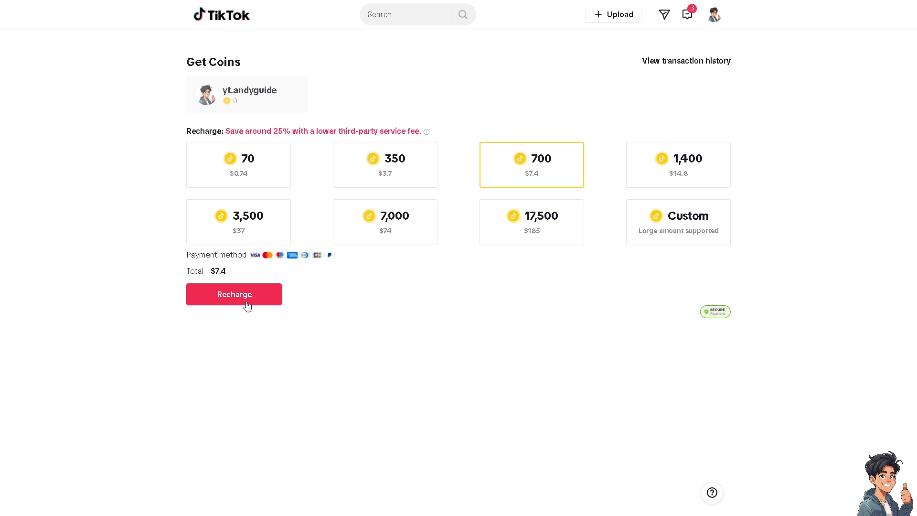
click(233, 294)
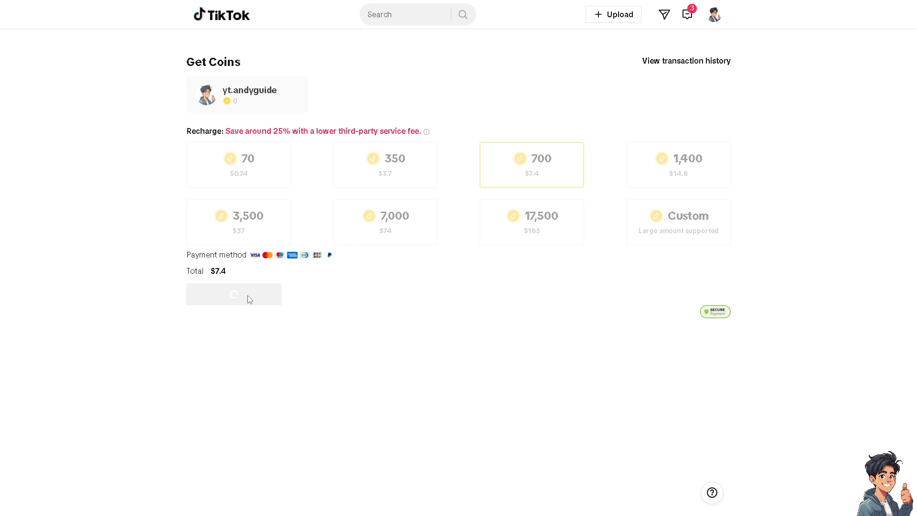
mouse_move(422, 259)
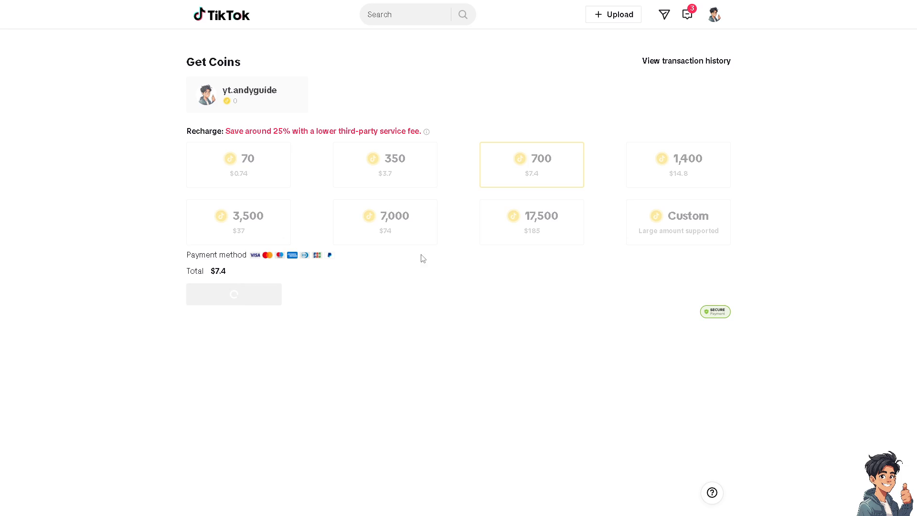
Select PayPal as payment for the 700-coin order and link it for future payments.
click(233, 293)
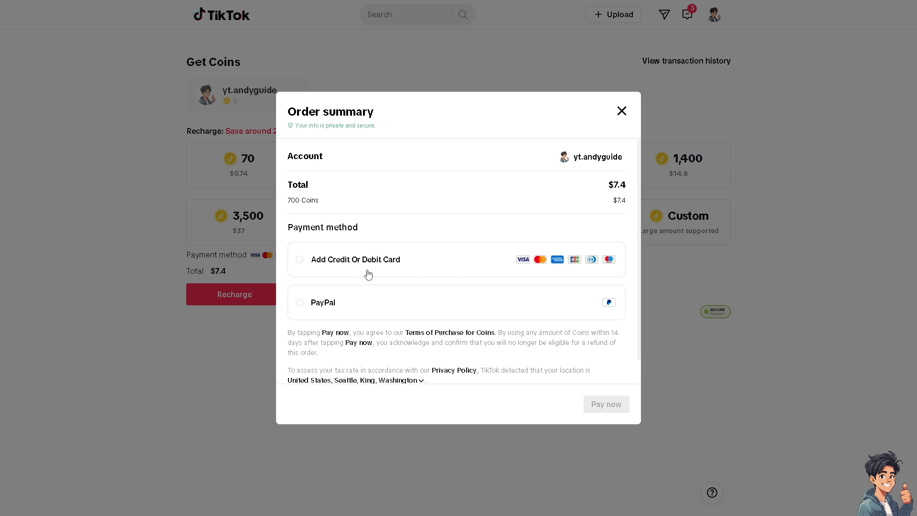
mouse_move(327, 310)
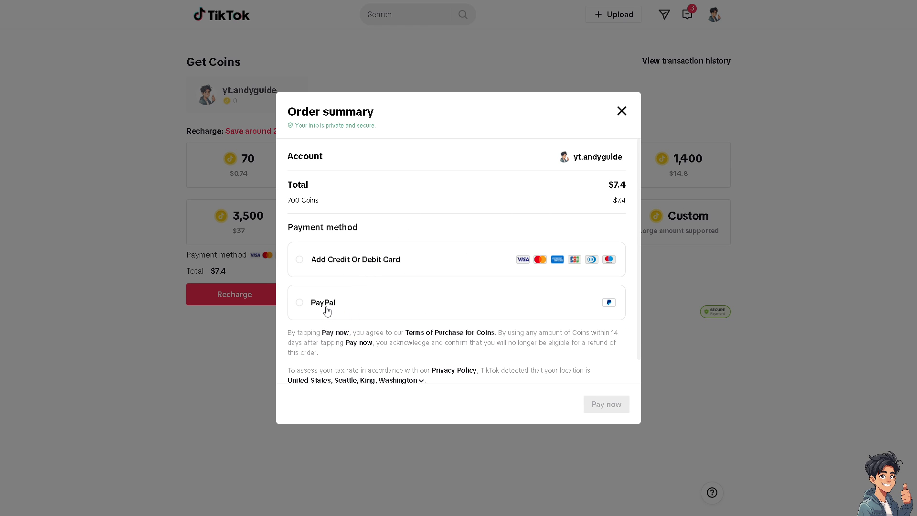
click(299, 303)
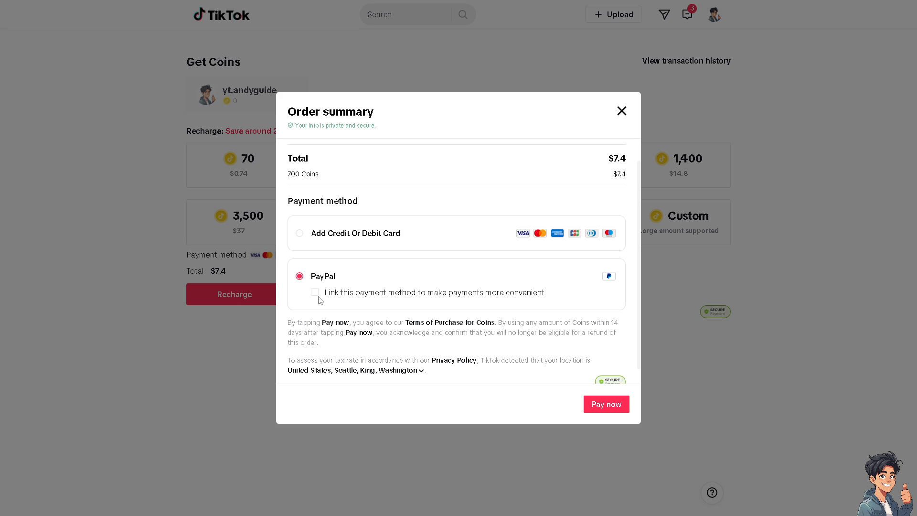
click(315, 292)
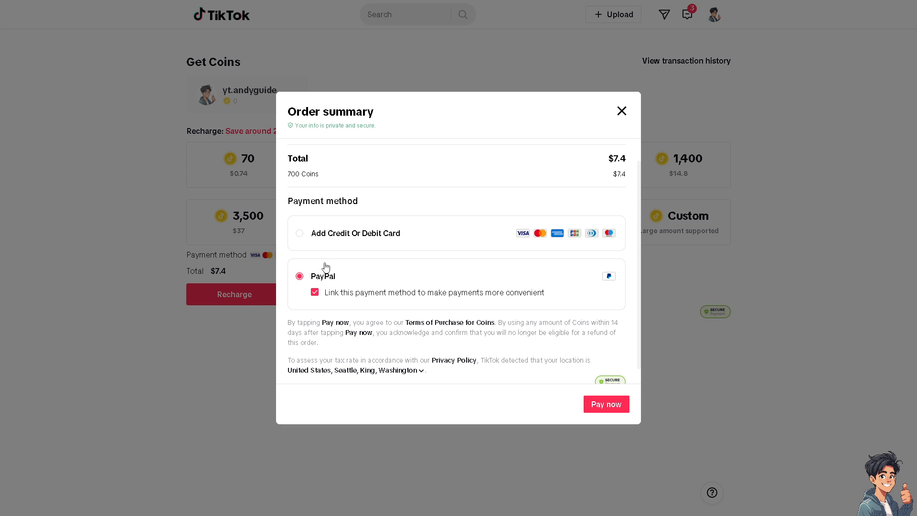
mouse_move(328, 261)
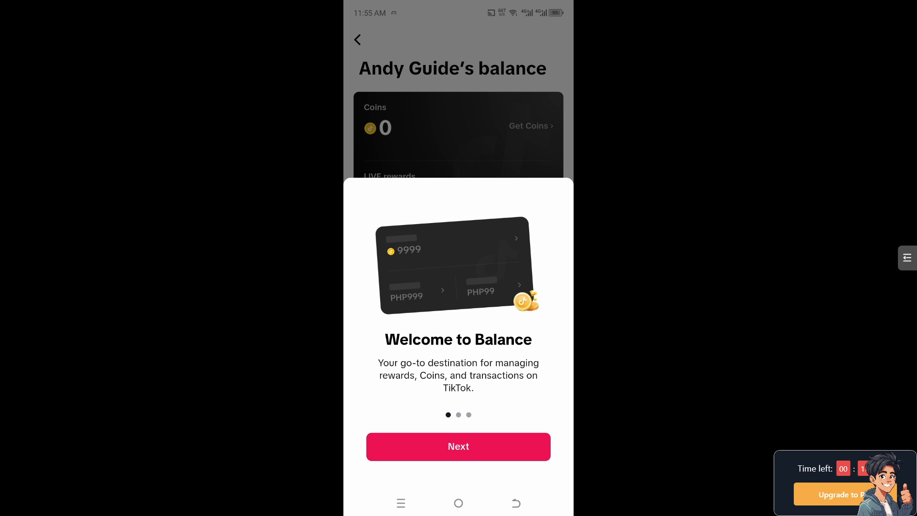
Advance through the Welcome to Balance introduction cards showing zero coins.
click(458, 446)
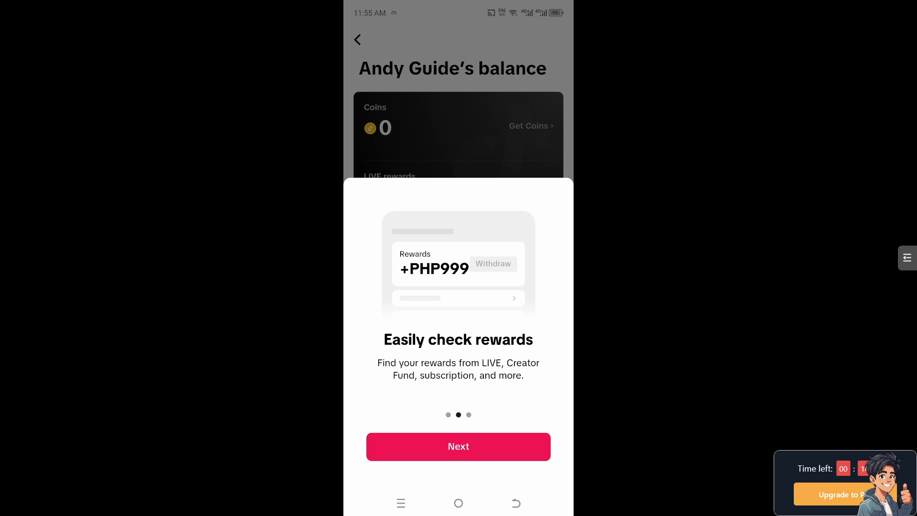
click(457, 446)
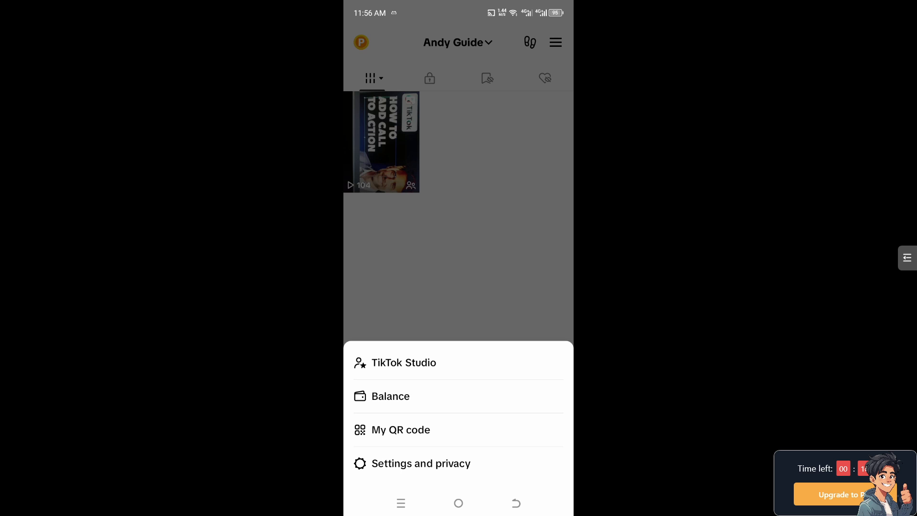
Go into Settings and privacy and scroll down toward Report a problem.
click(420, 464)
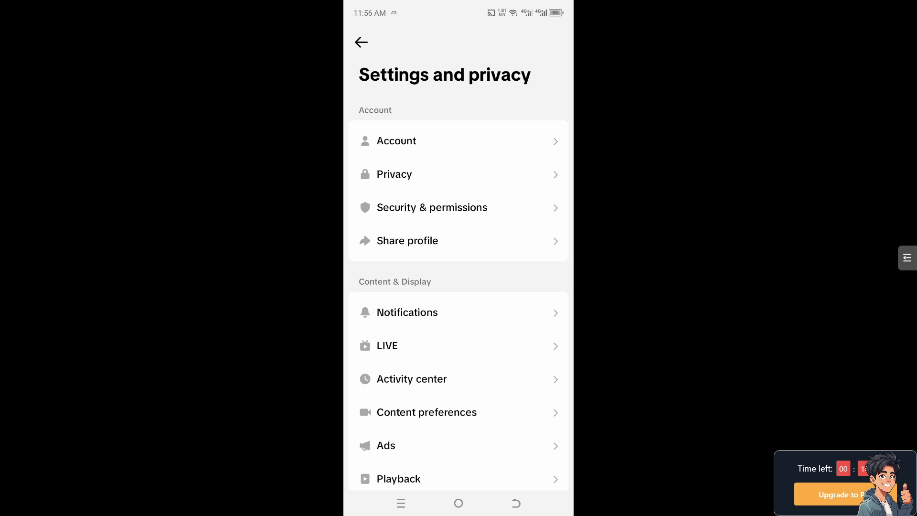
scroll(down, 3)
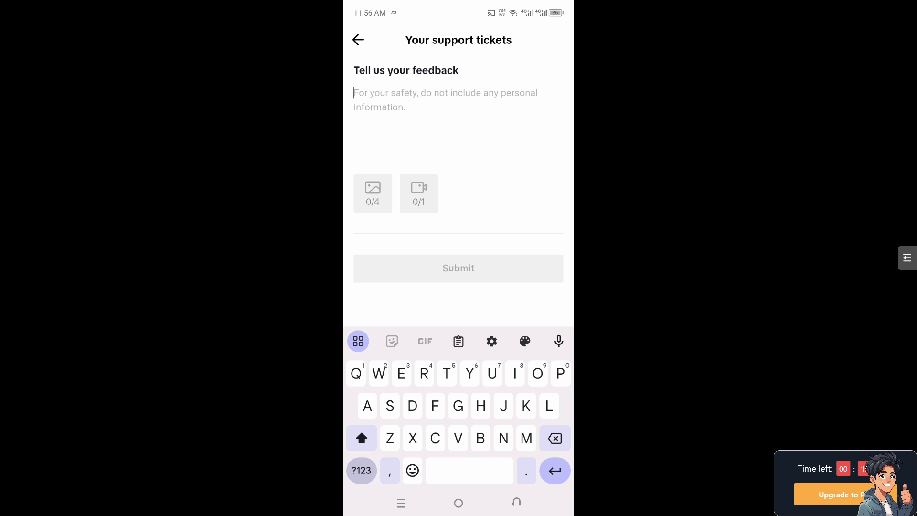
Write 'Buying TikTok coins usin' into the support-ticket feedback box.
text(Buti)
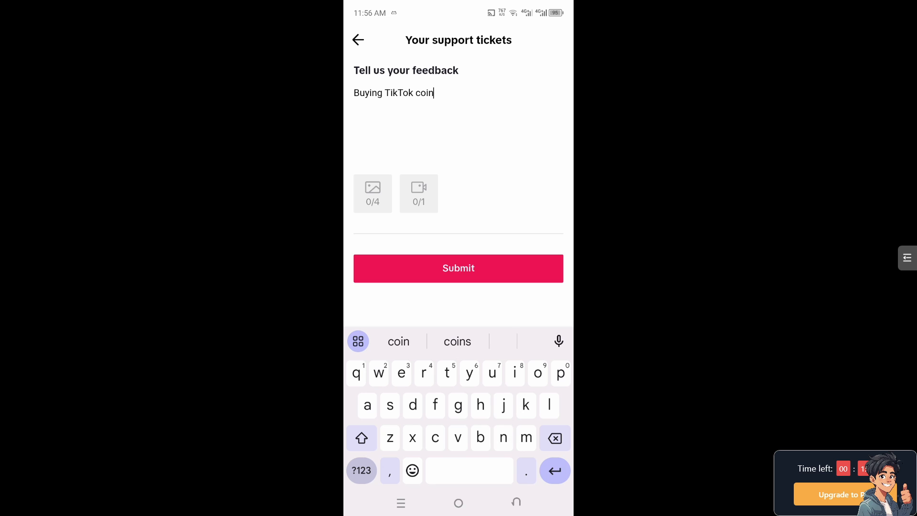
text(s usin)
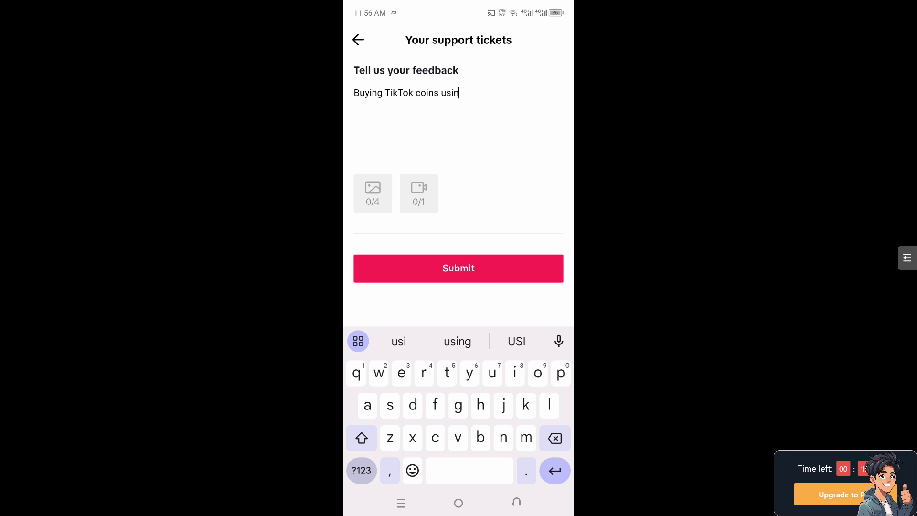